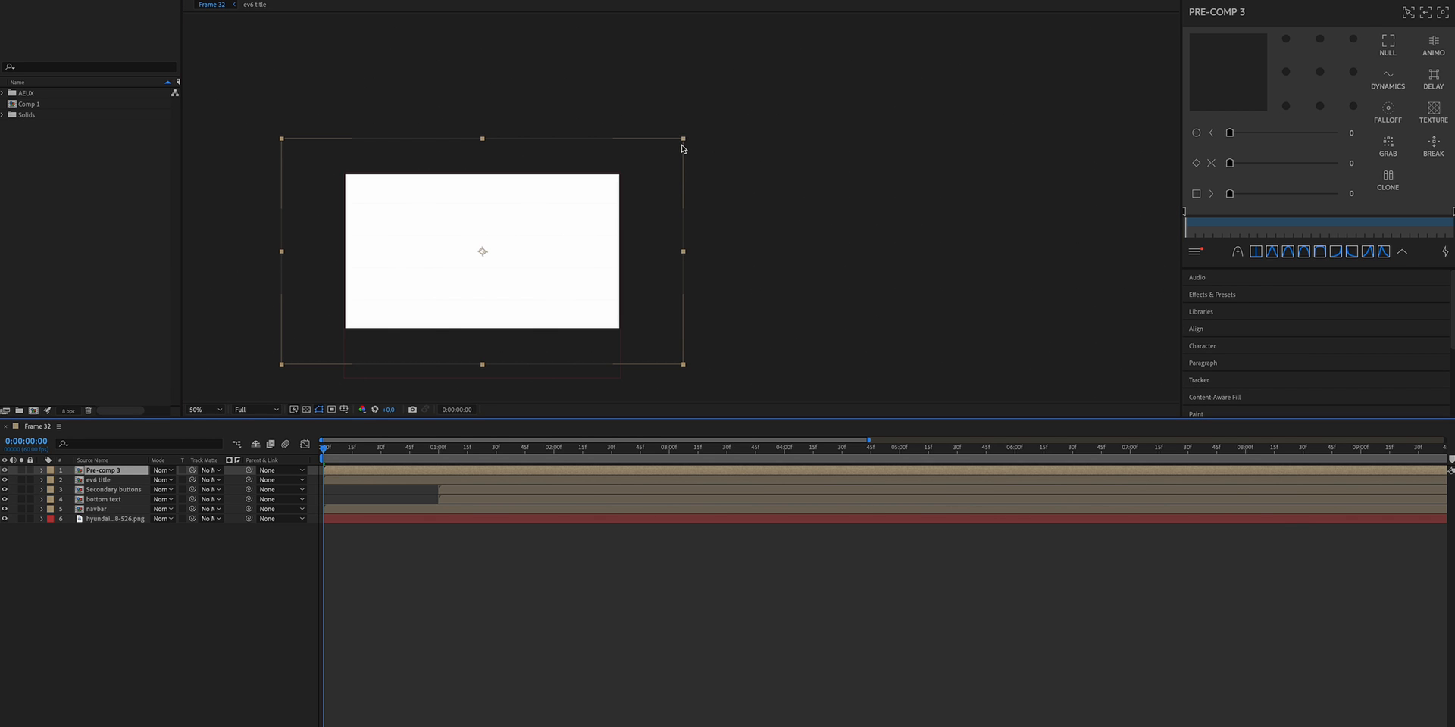
{"action": "mouse_move", "coordinate": [464, 303]}
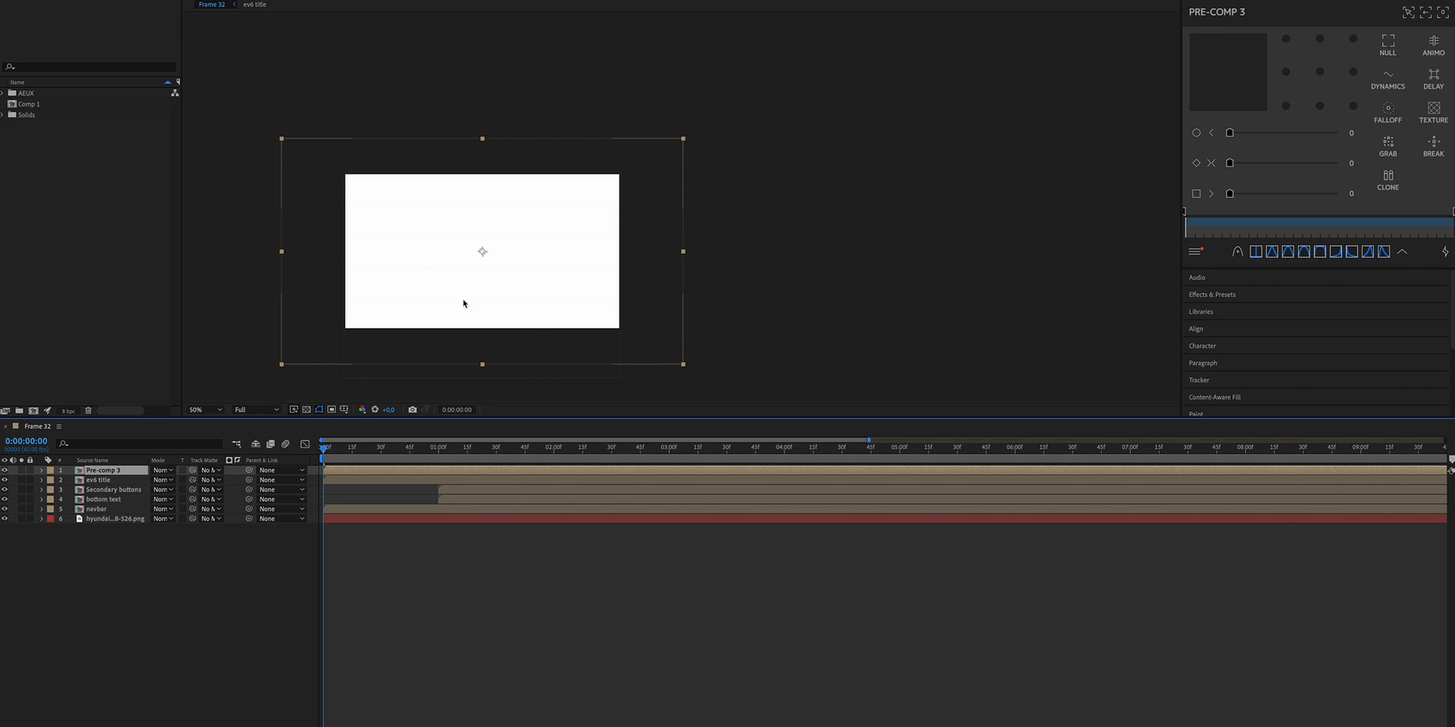